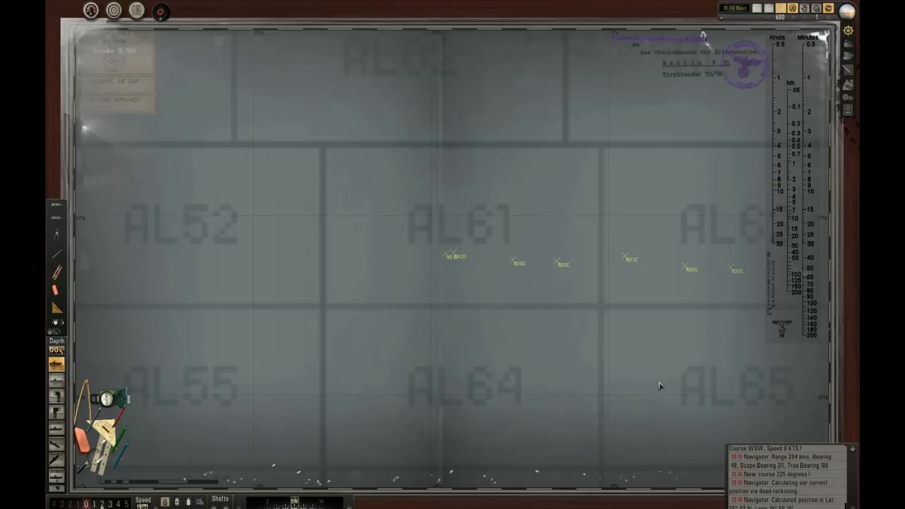
mouse_move(517, 371)
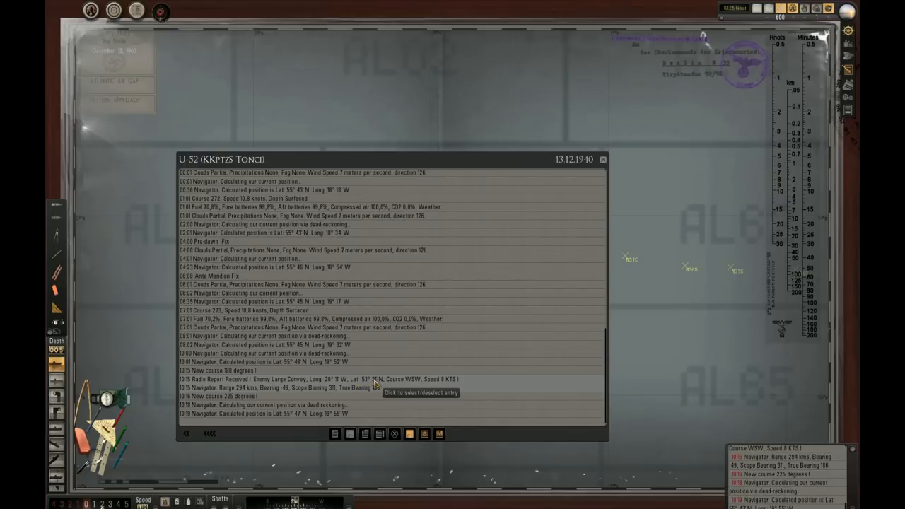
mouse_move(394, 388)
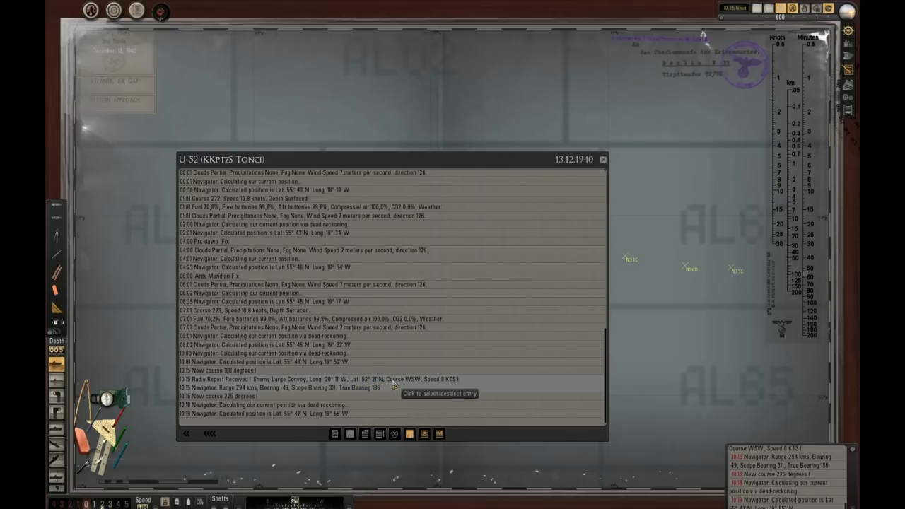
mouse_move(434, 385)
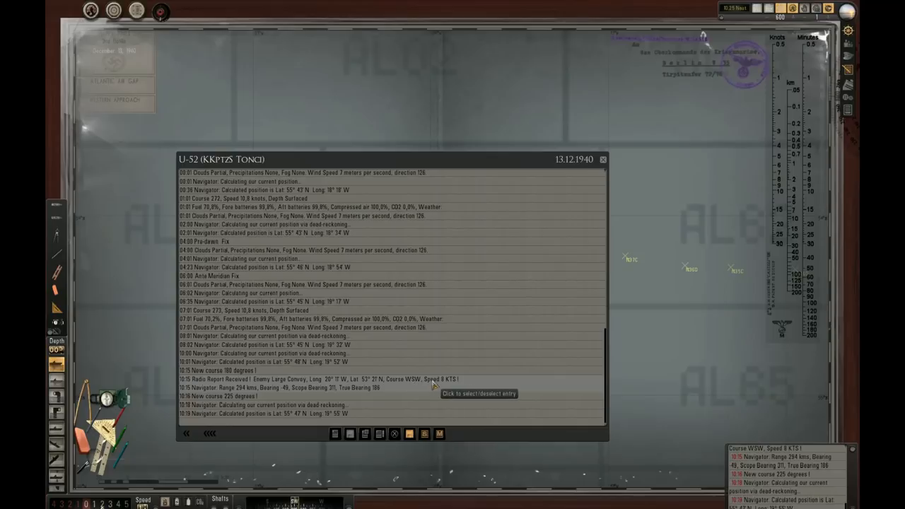
- Bring up U-52's captain's log showing the position reports and the large-convoy radio report
left_click(226, 396)
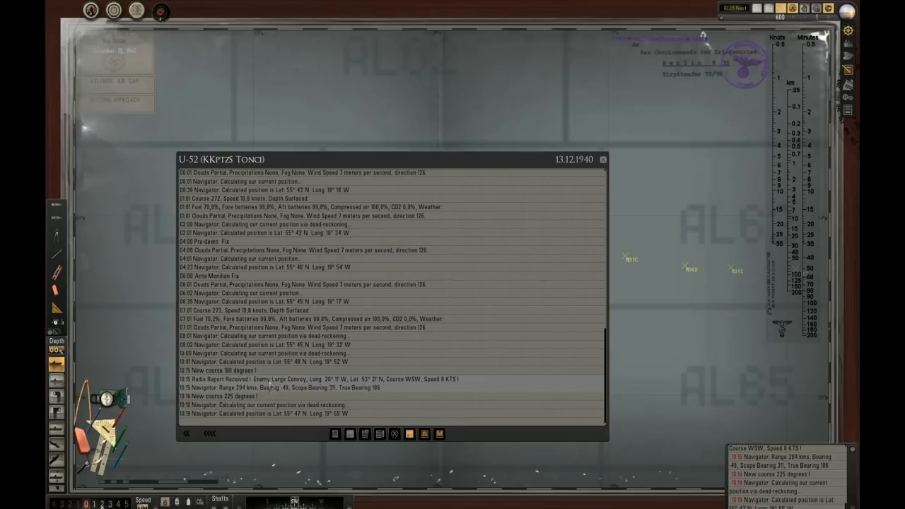
mouse_move(388, 385)
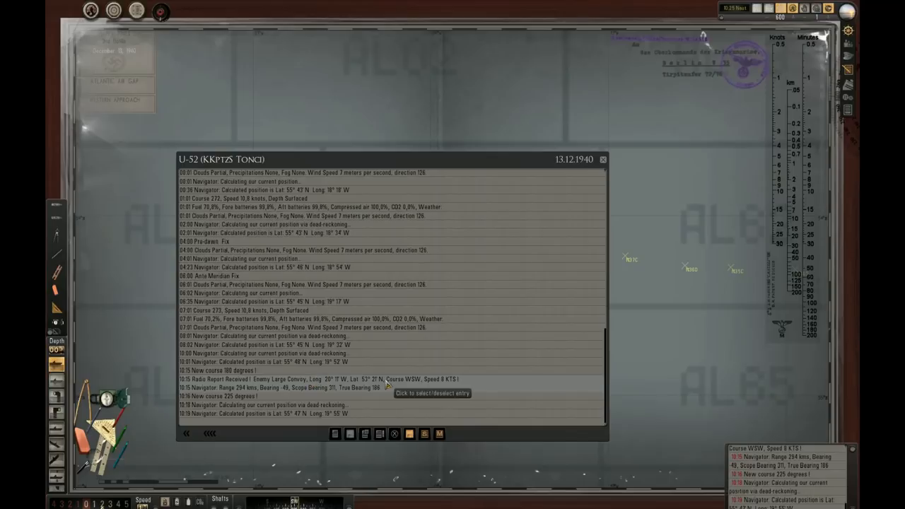
mouse_move(413, 387)
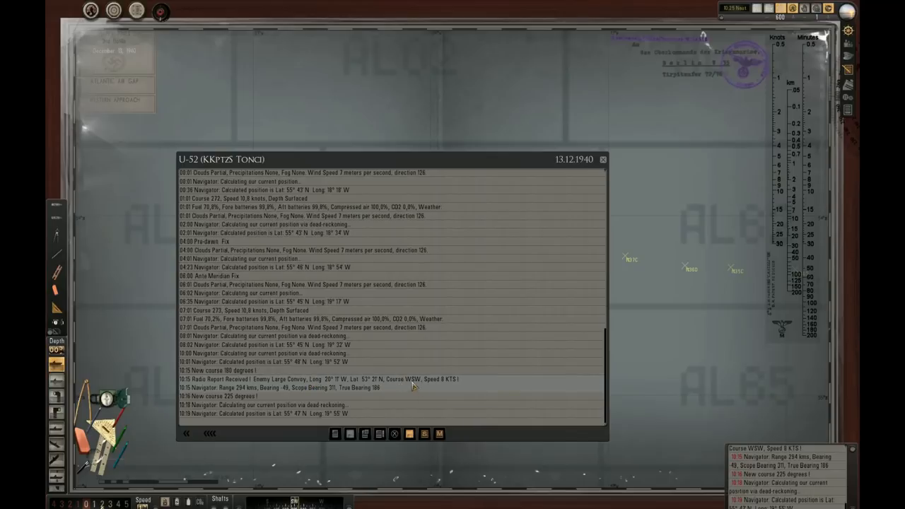
mouse_move(430, 382)
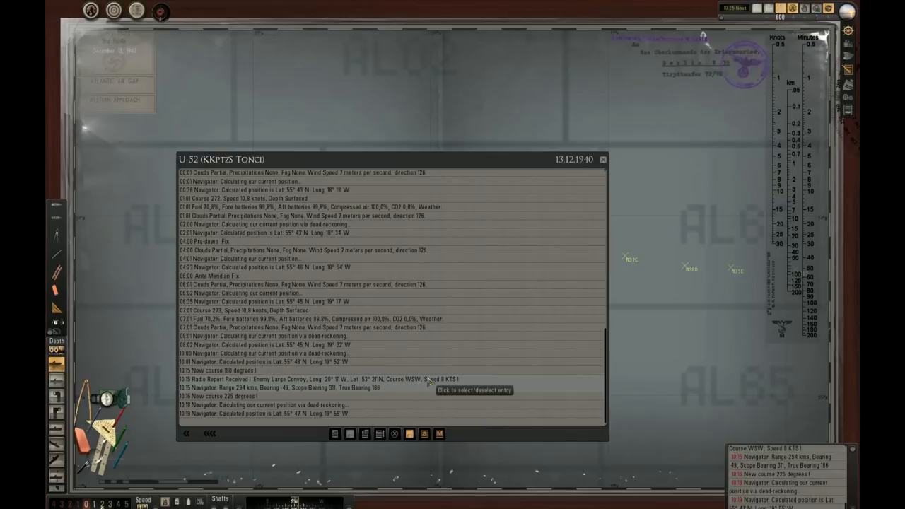
mouse_move(343, 380)
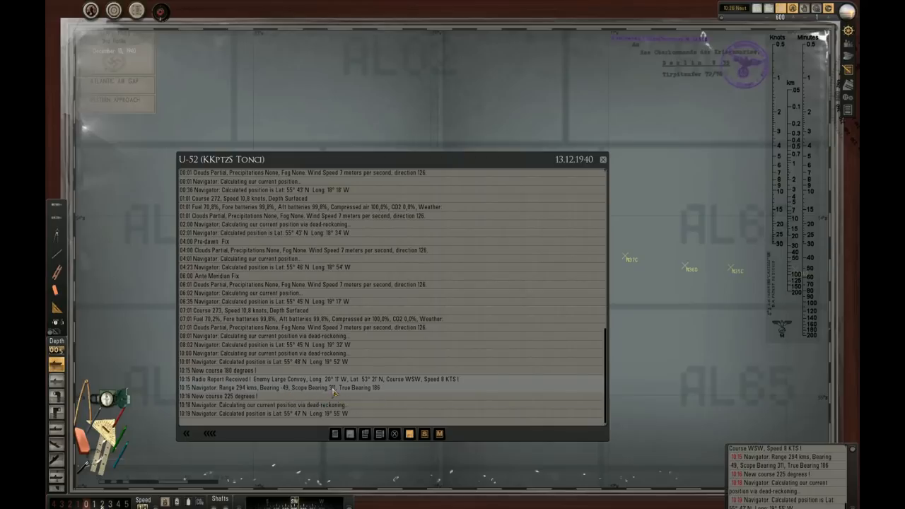
mouse_move(334, 393)
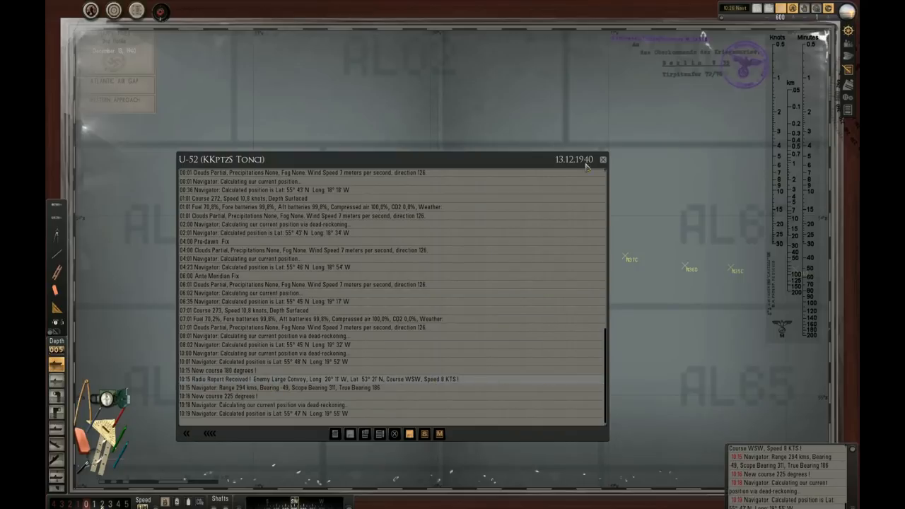
mouse_move(602, 158)
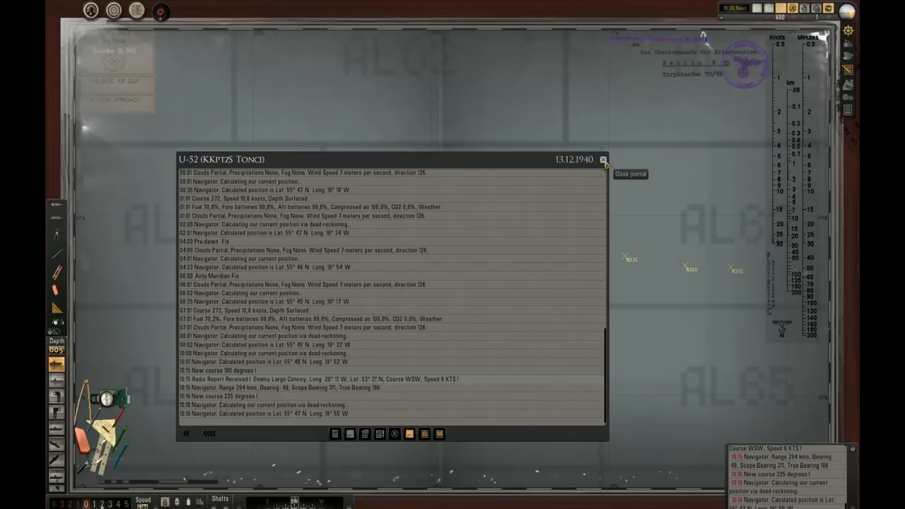
- Close the captain's log to return to the navigation map with the plotted patrol track
left_click(603, 158)
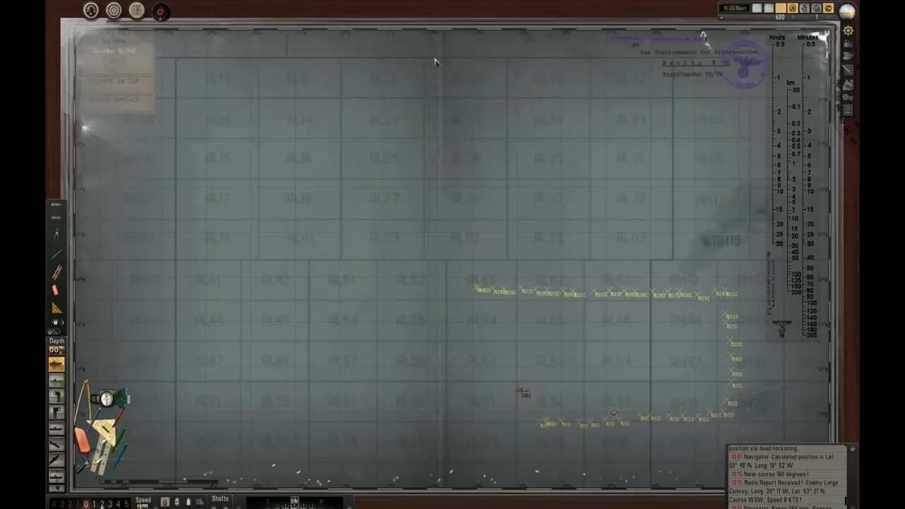
mouse_move(566, 35)
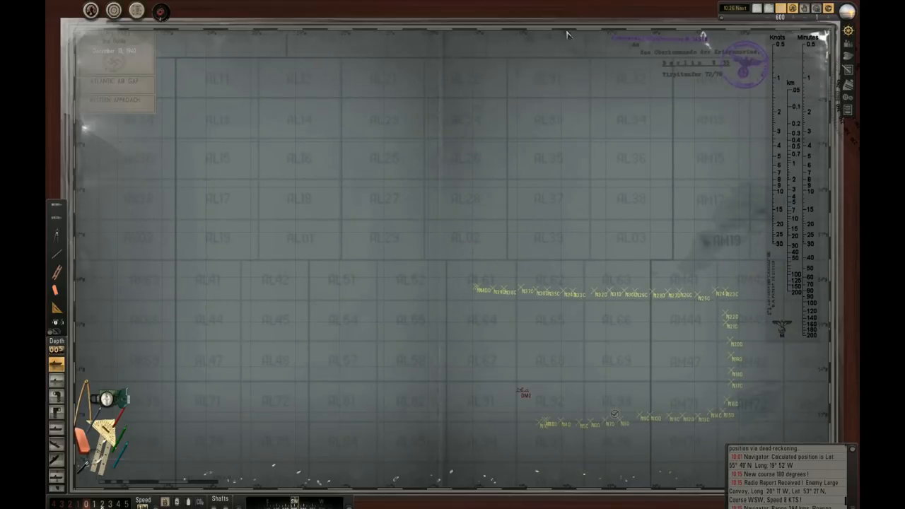
mouse_move(476, 39)
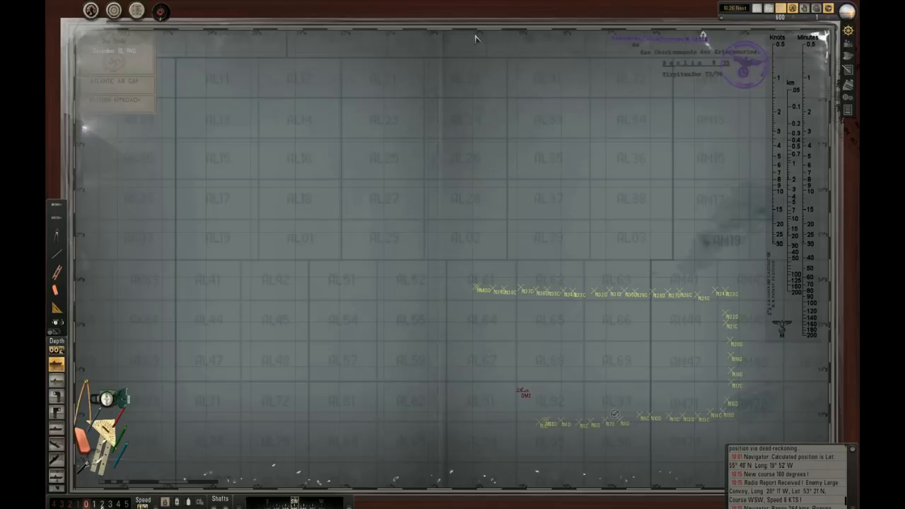
mouse_move(453, 142)
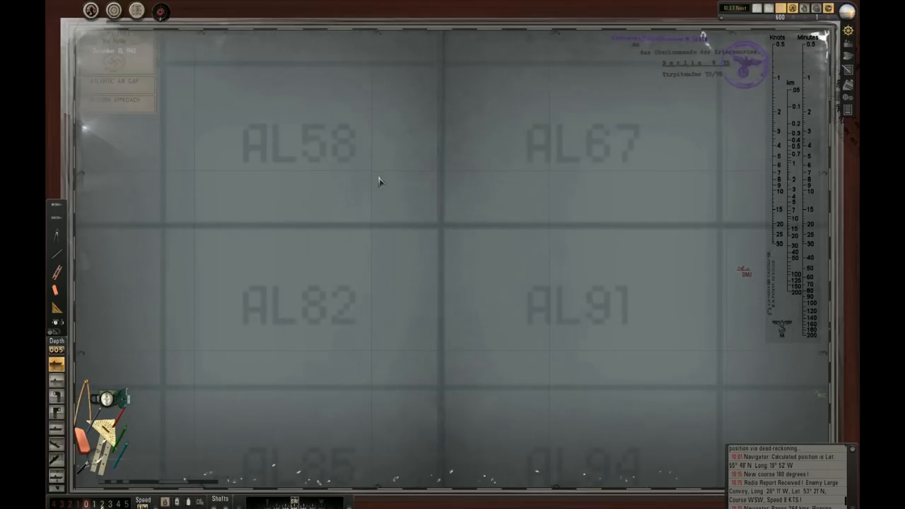
mouse_move(431, 276)
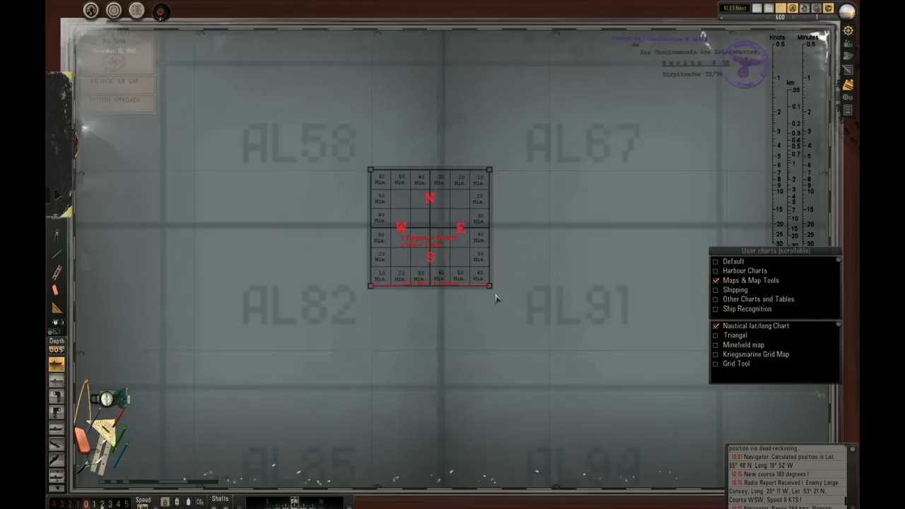
- Enlarge the Kriegsmarine minutes grid overlay to span squares AL58, AL67, AL82 and AL91
left_click_drag(490, 285, 540, 347)
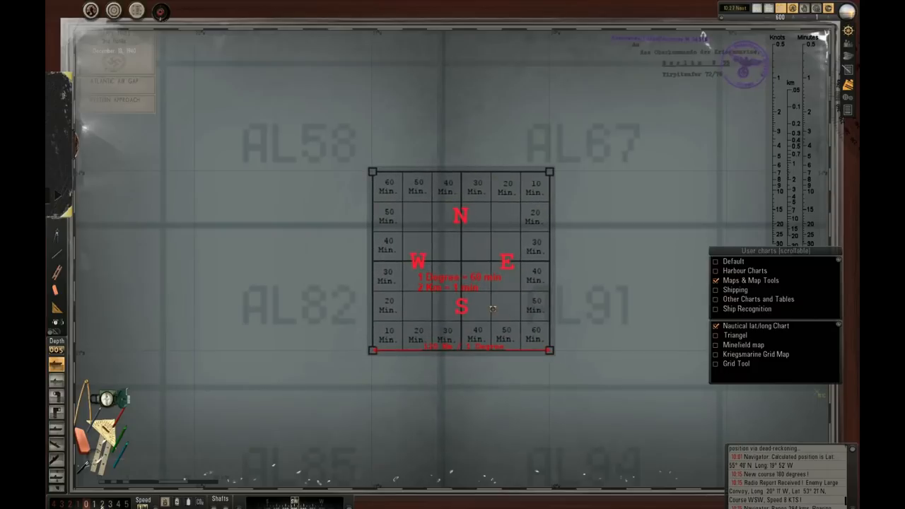
mouse_move(615, 324)
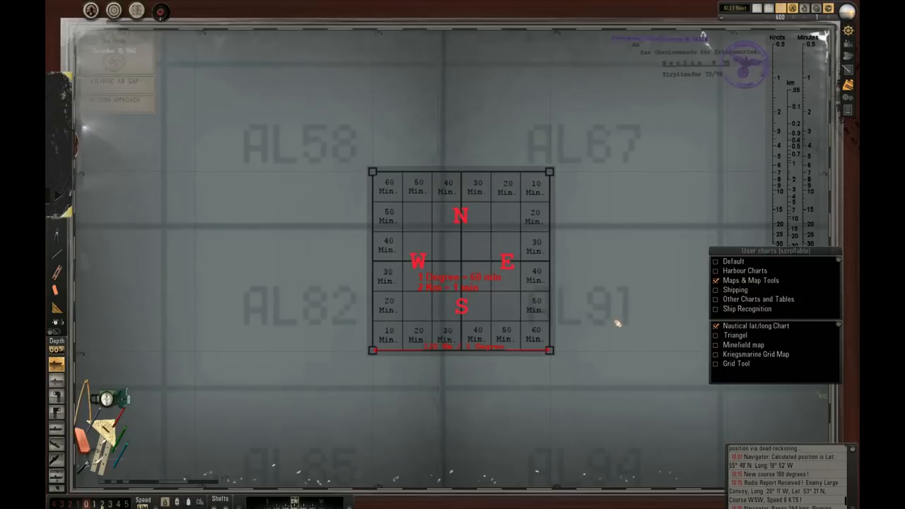
mouse_move(558, 356)
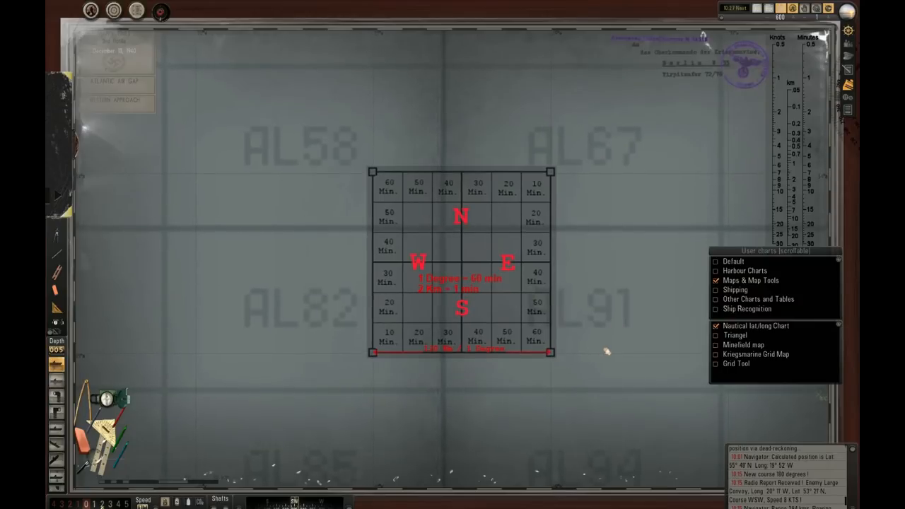
mouse_move(549, 362)
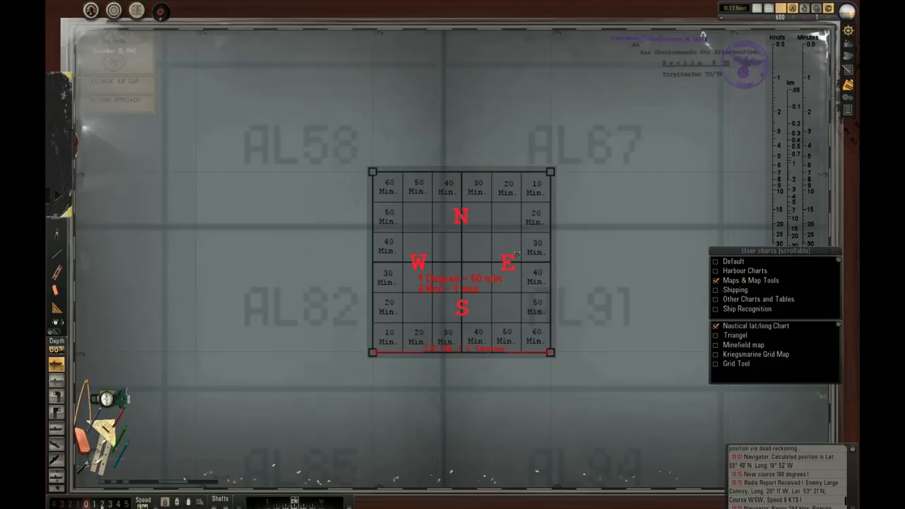
mouse_move(501, 290)
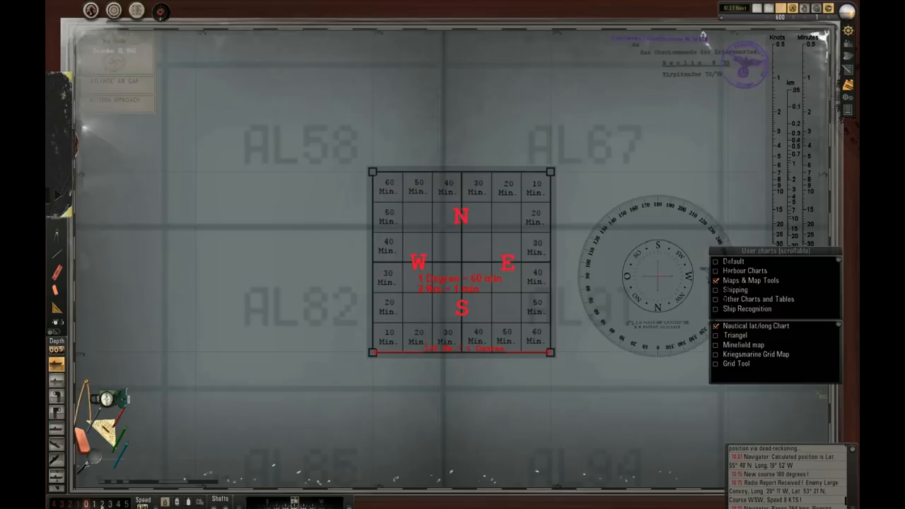
left_click_drag(658, 276, 538, 162)
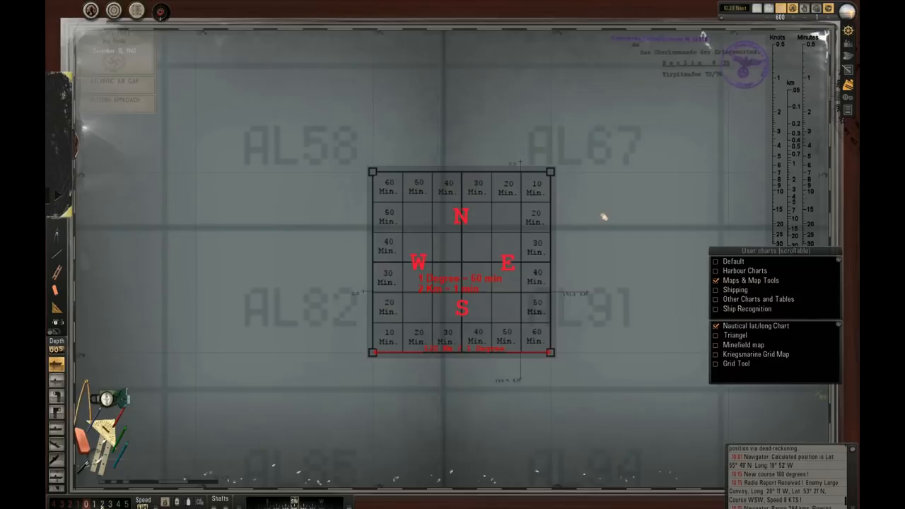
mouse_move(373, 293)
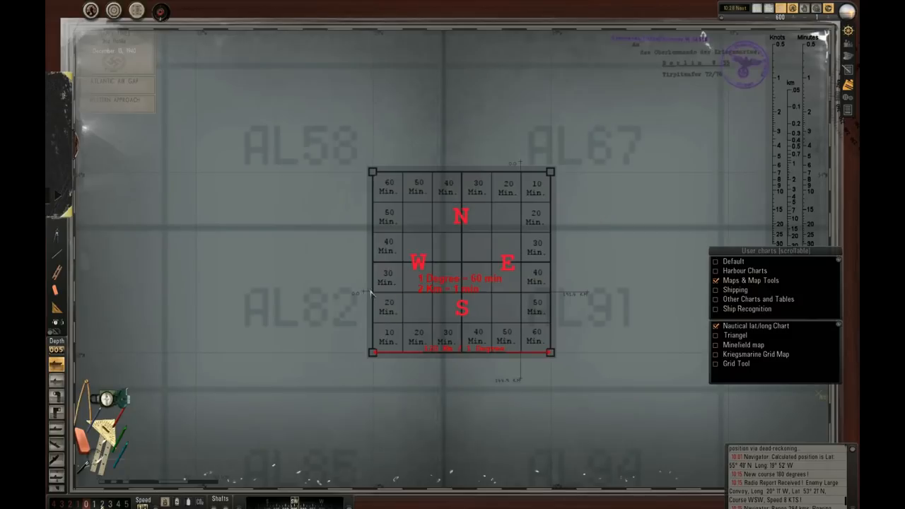
mouse_move(626, 381)
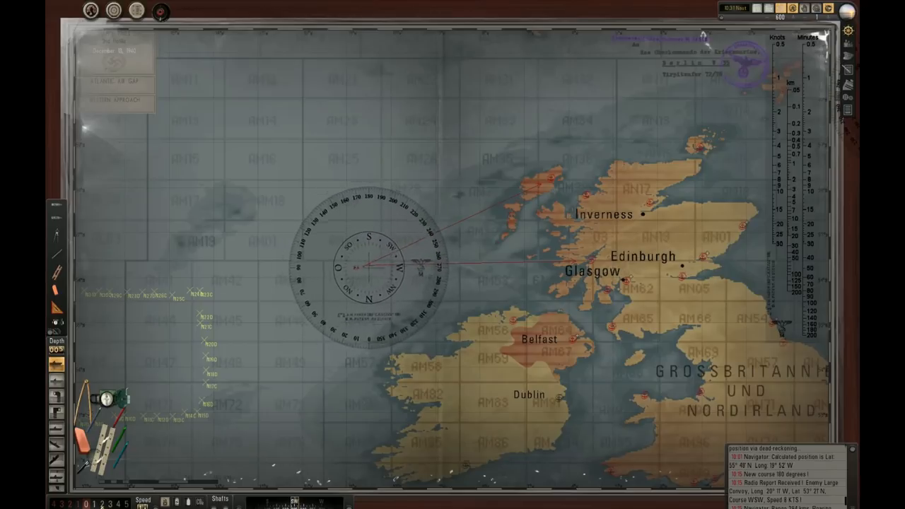
- Move the measuring compass over Glasgow, back west of Scotland, then up toward Inverness
left_click_drag(362, 266, 585, 265)
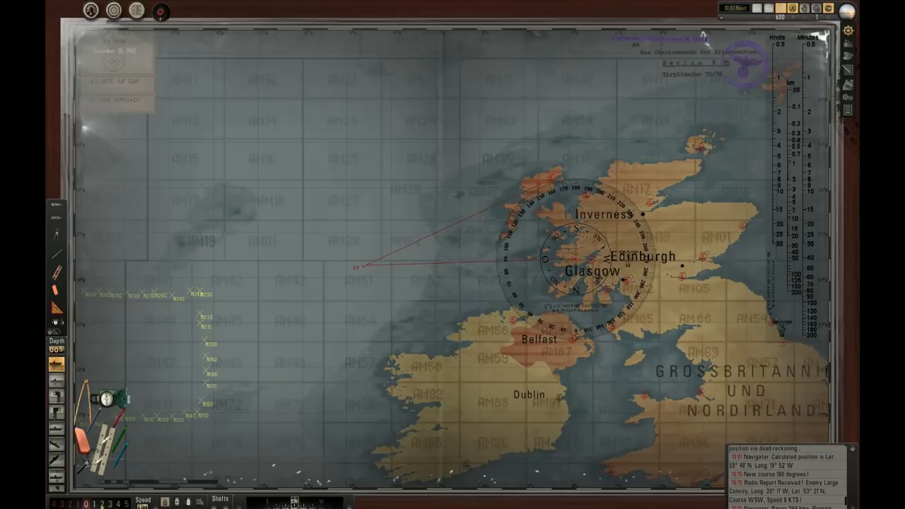
left_click_drag(580, 266, 371, 266)
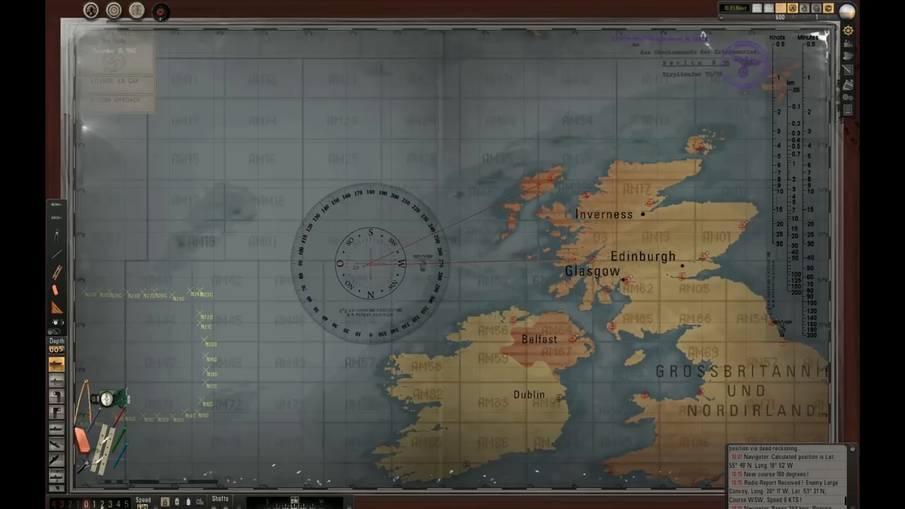
left_click_drag(379, 262, 541, 177)
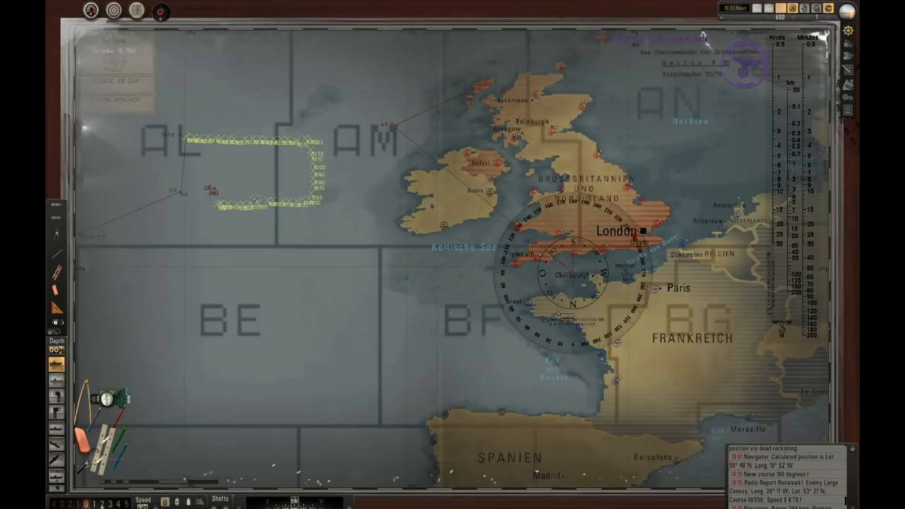
- Measure two long lines from the Atlantic position toward western France and the Bay of Biscay
left_click_drag(573, 290, 478, 78)
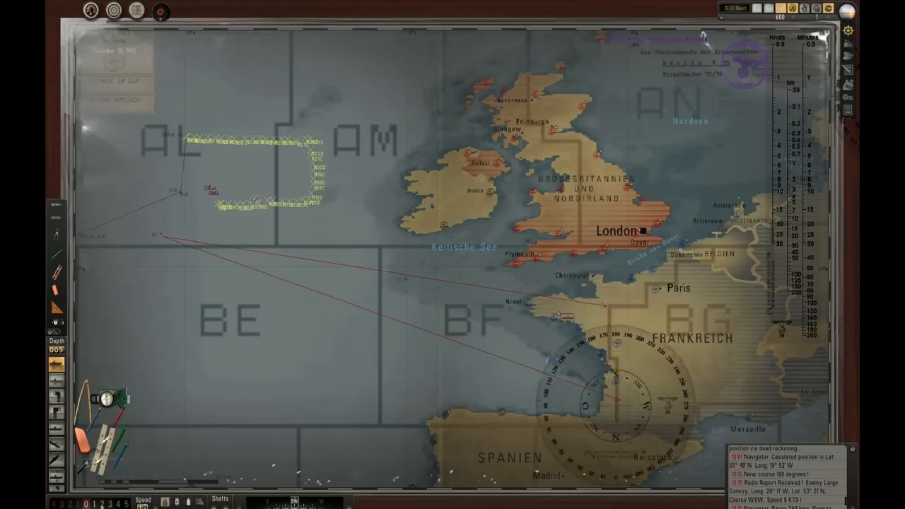
left_click_drag(619, 404, 142, 237)
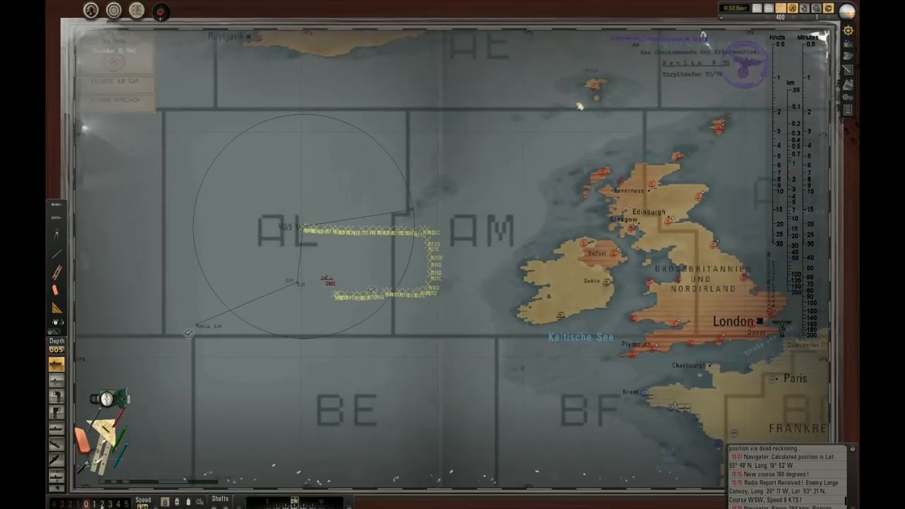
mouse_move(554, 219)
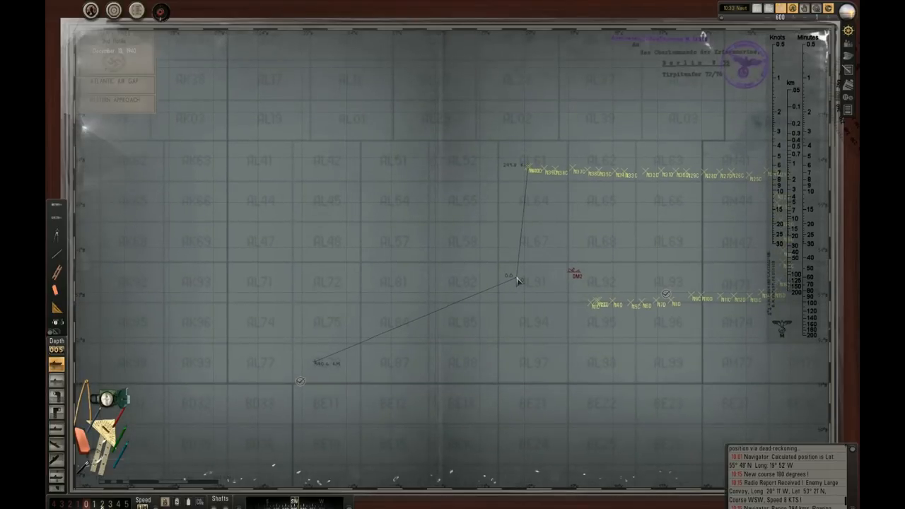
mouse_move(393, 334)
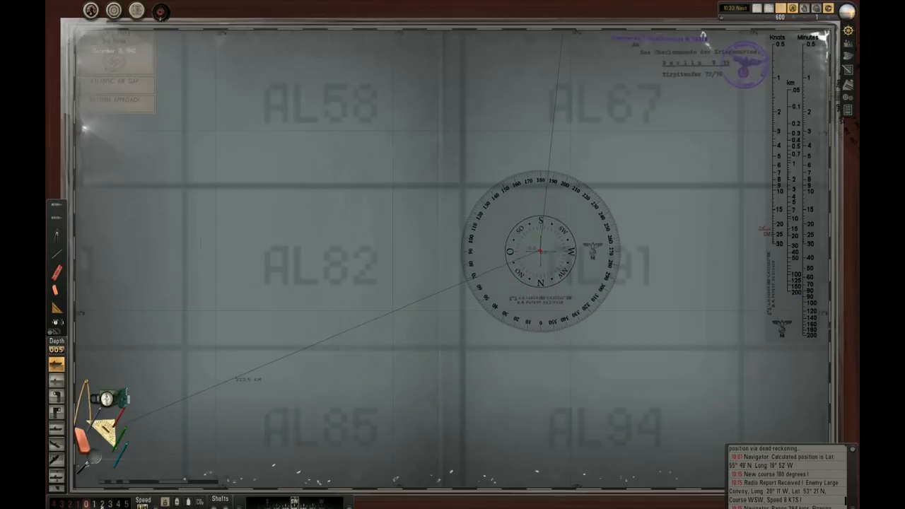
- Place the compass on the plotted course line in AL82 and align it to read the heading
left_click_drag(540, 256, 464, 286)
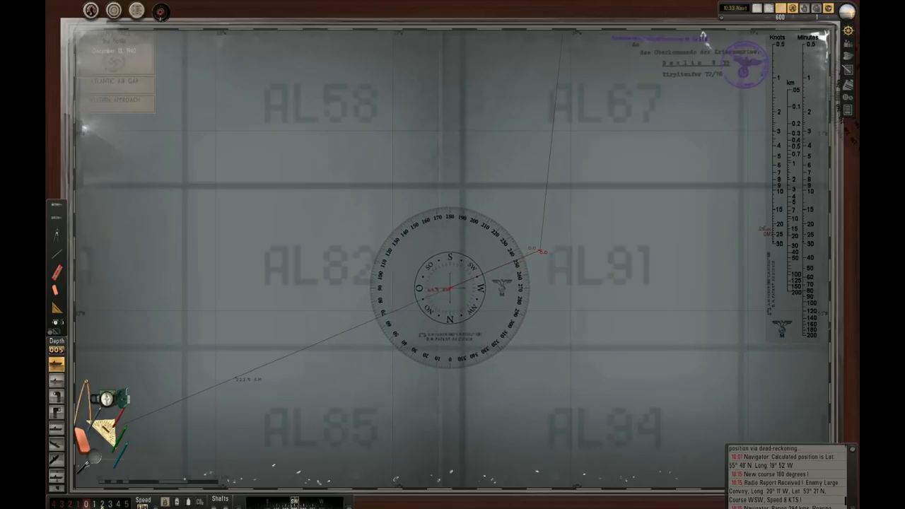
left_click_drag(450, 286, 540, 290)
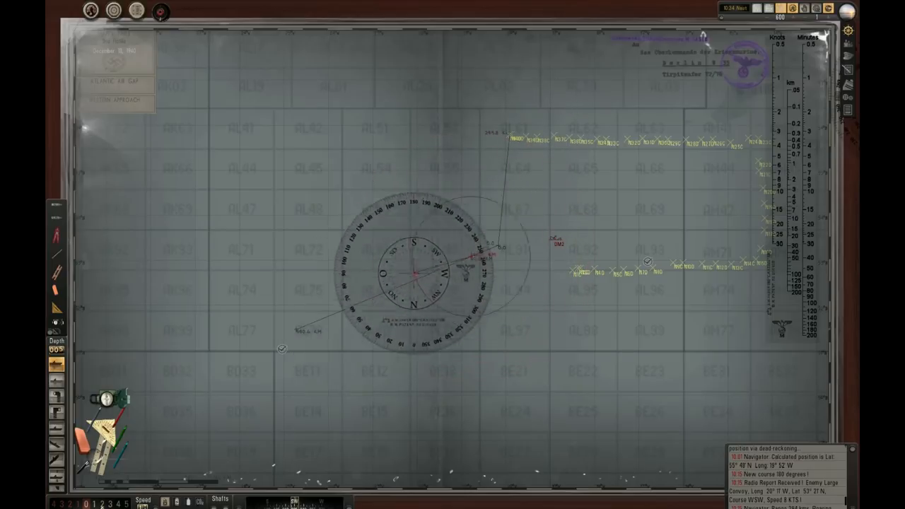
- Measure the bearing near the convoy contact and align the compass with the boat's northbound course
left_click_drag(413, 271, 523, 172)
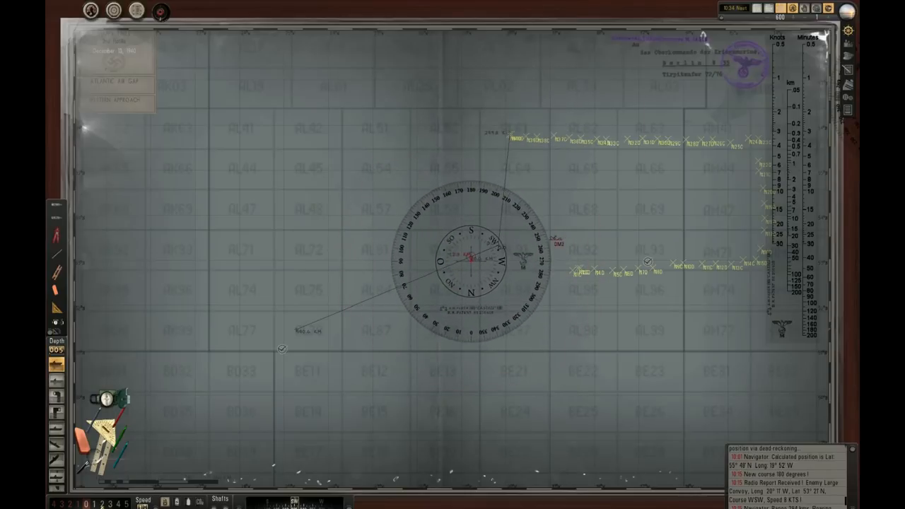
left_click_drag(469, 258, 346, 329)
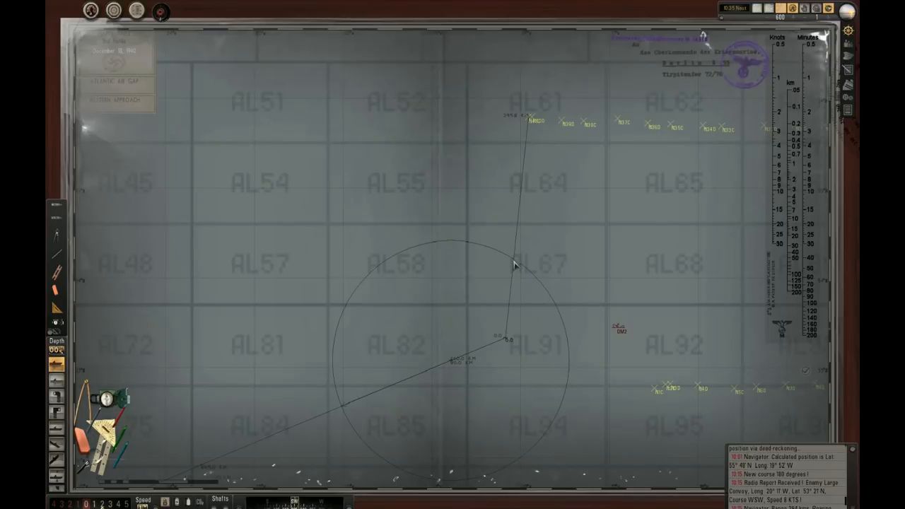
mouse_move(512, 359)
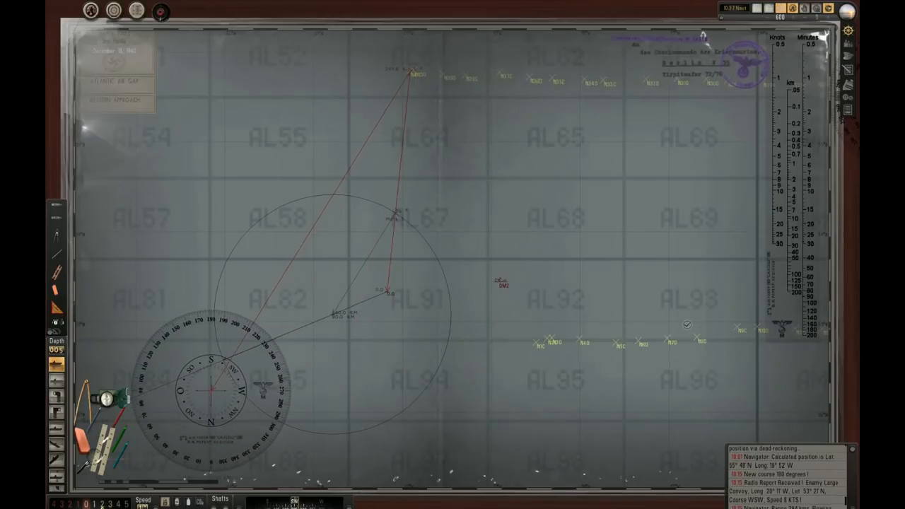
left_click_drag(215, 385, 413, 68)
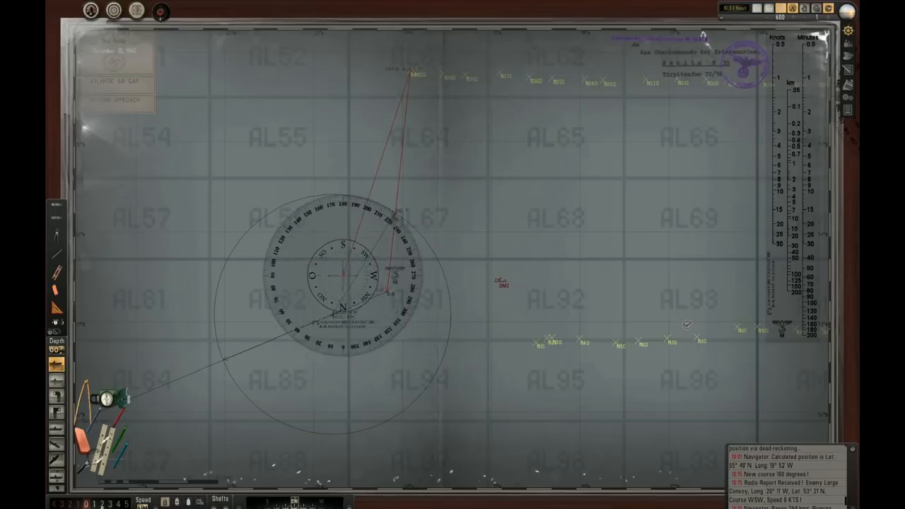
left_click_drag(342, 275, 212, 393)
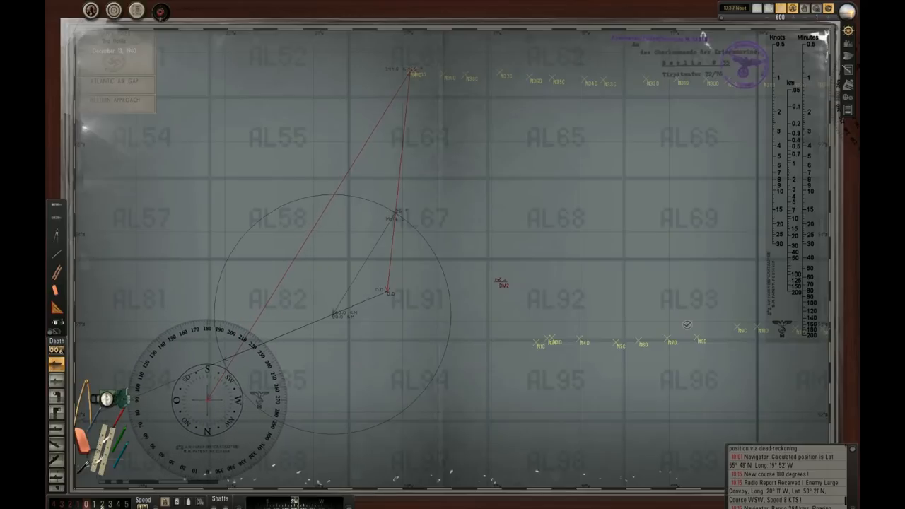
left_click_drag(210, 396, 606, 328)
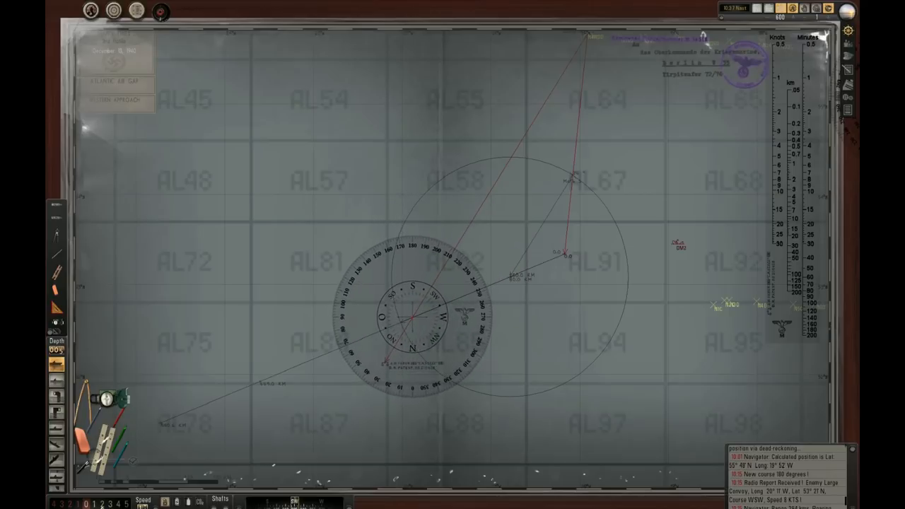
- Set the compass on the course line near AL82 to read its 235-degree heading
left_click_drag(413, 317, 452, 326)
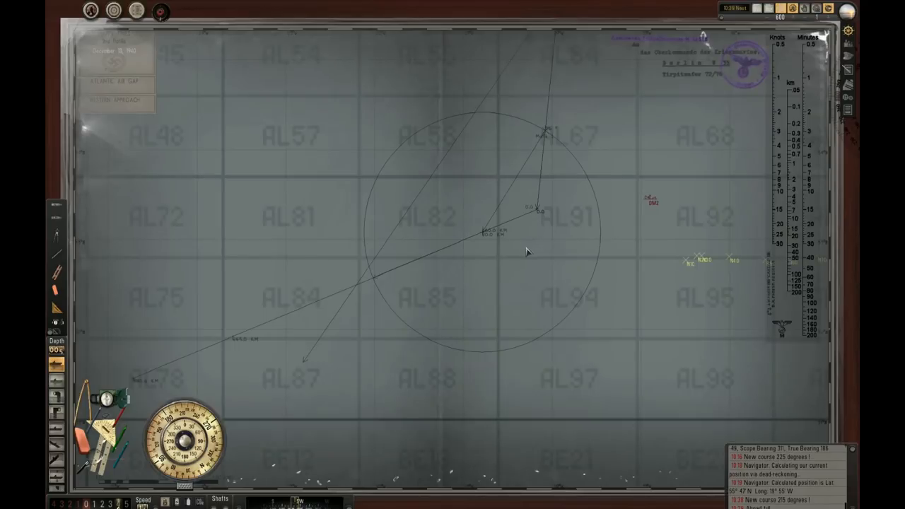
mouse_move(531, 224)
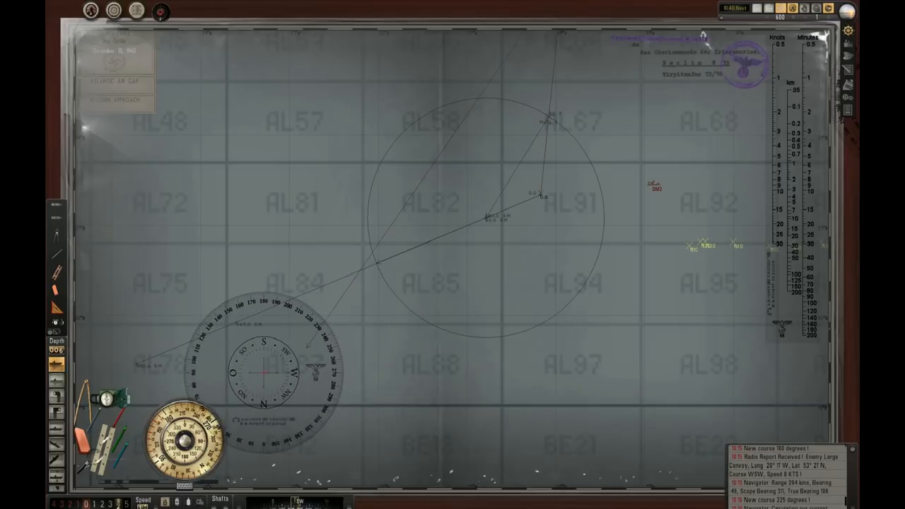
- Centre the protractor on the U-boat and draw red bearing lines westward toward grid AL84
left_click_drag(266, 371, 545, 197)
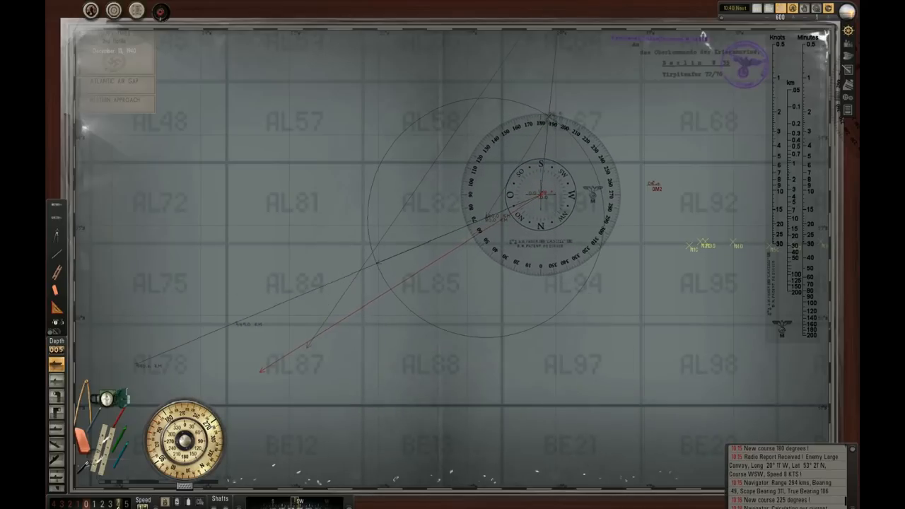
left_click_drag(540, 195, 212, 268)
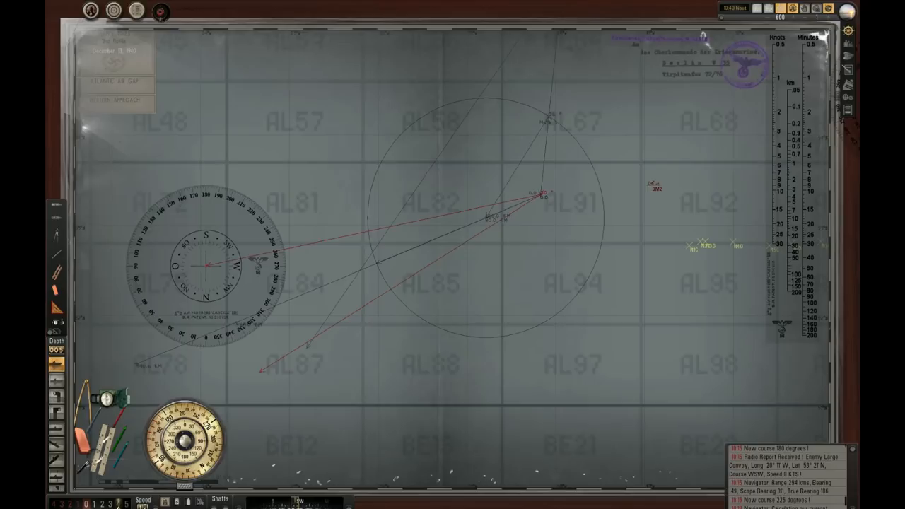
left_click_drag(205, 266, 258, 379)
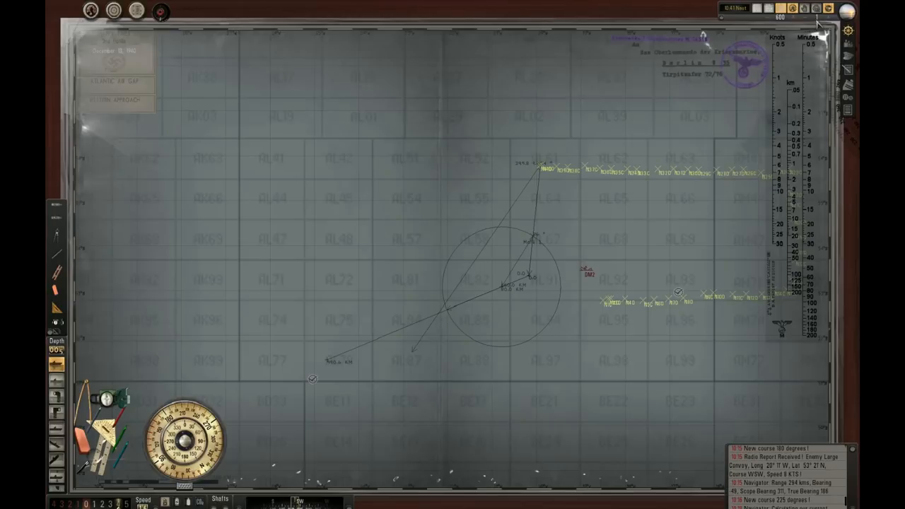
mouse_move(602, 204)
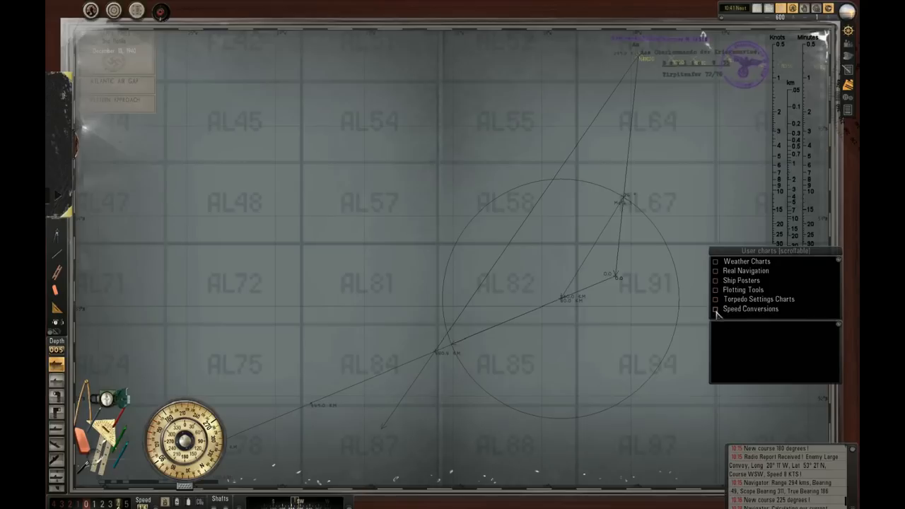
- Show the Speed Conversions chart with the knots to metres-per-minute and km/h table
left_click(715, 309)
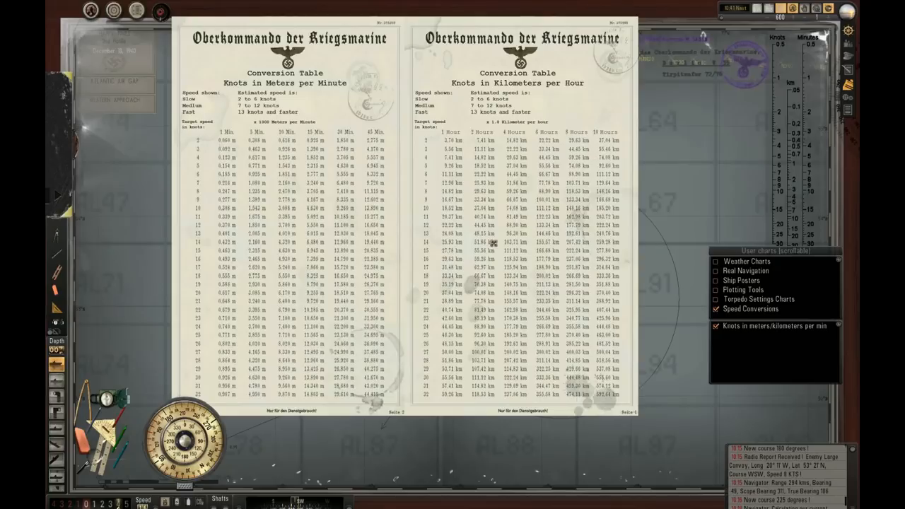
mouse_move(453, 260)
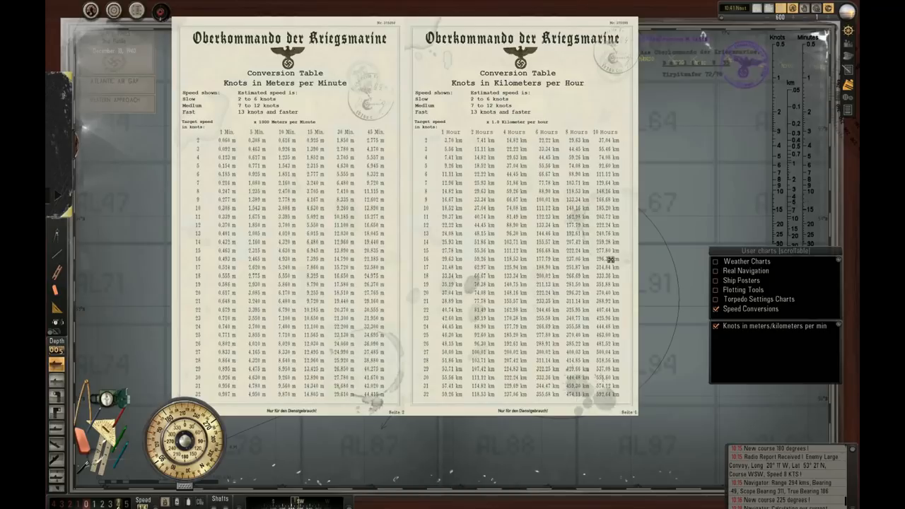
mouse_move(540, 260)
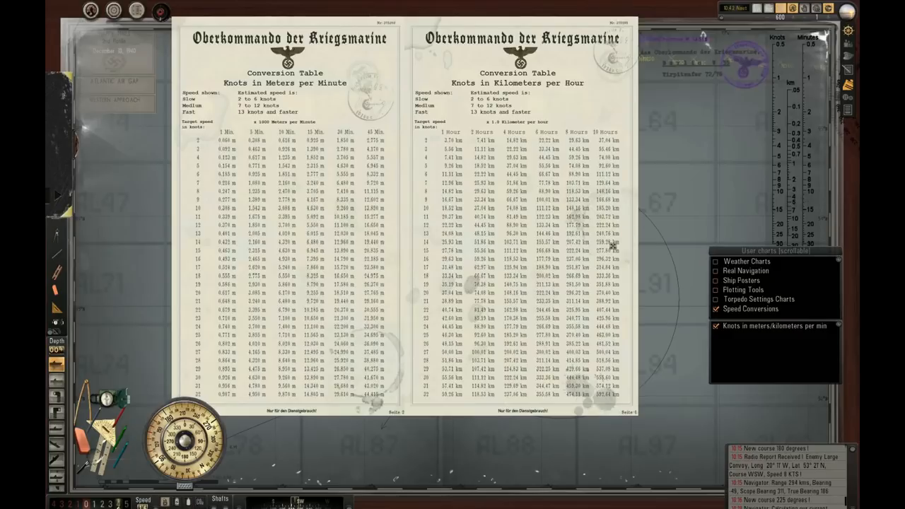
mouse_move(611, 244)
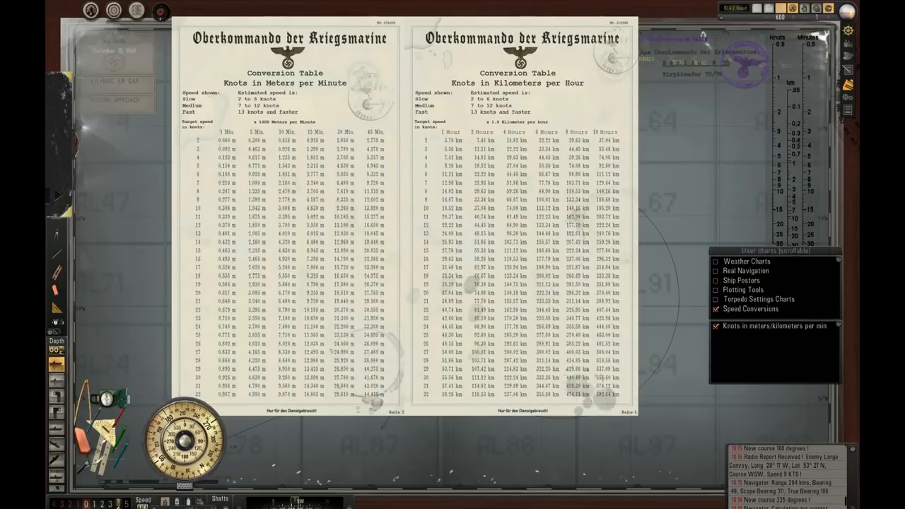
mouse_move(60, 350)
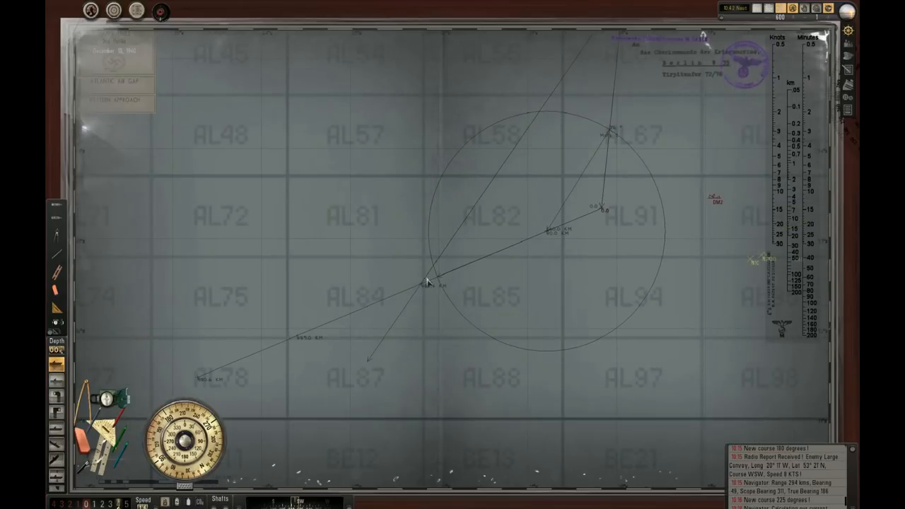
mouse_move(417, 293)
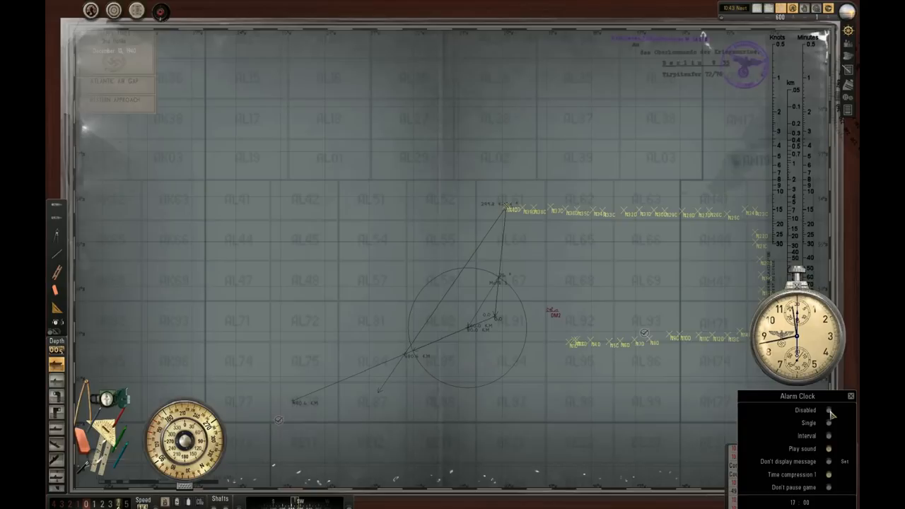
- Enable the alarm clock so its stopwatch face shows over the intercept course on the map
left_click(829, 410)
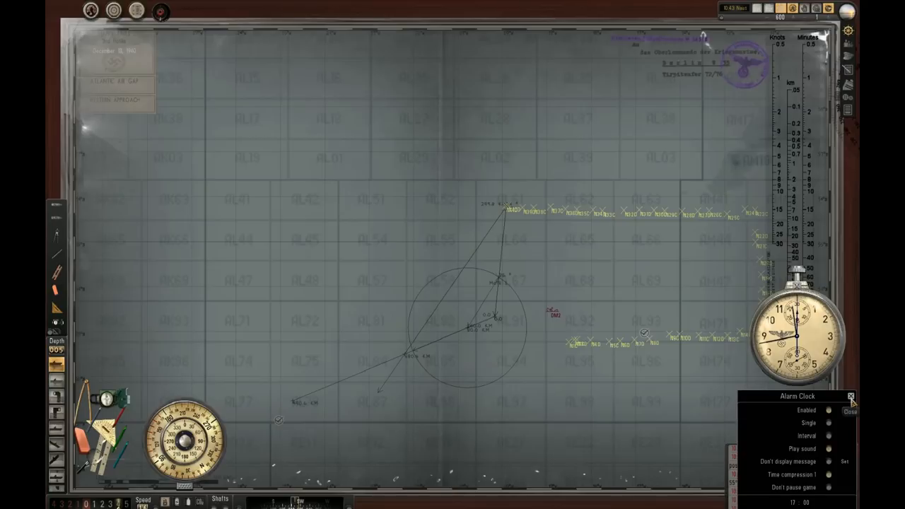
left_click(851, 396)
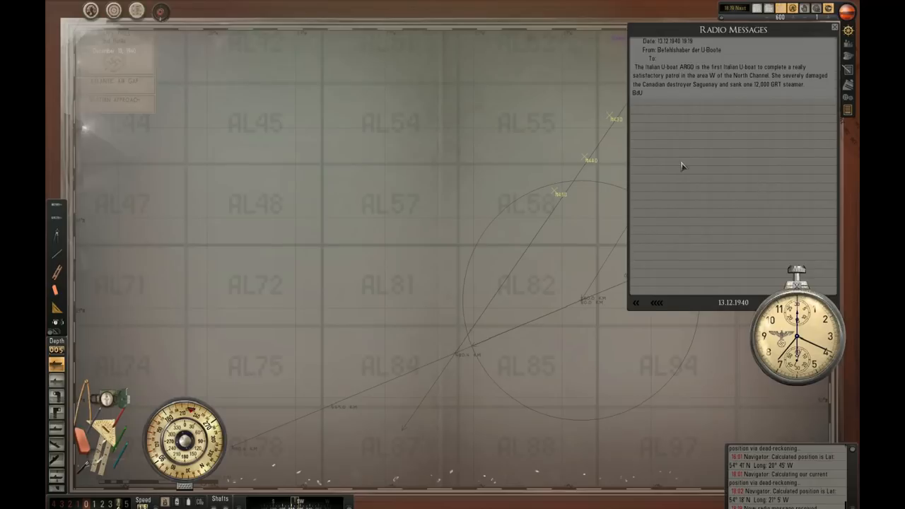
mouse_move(710, 85)
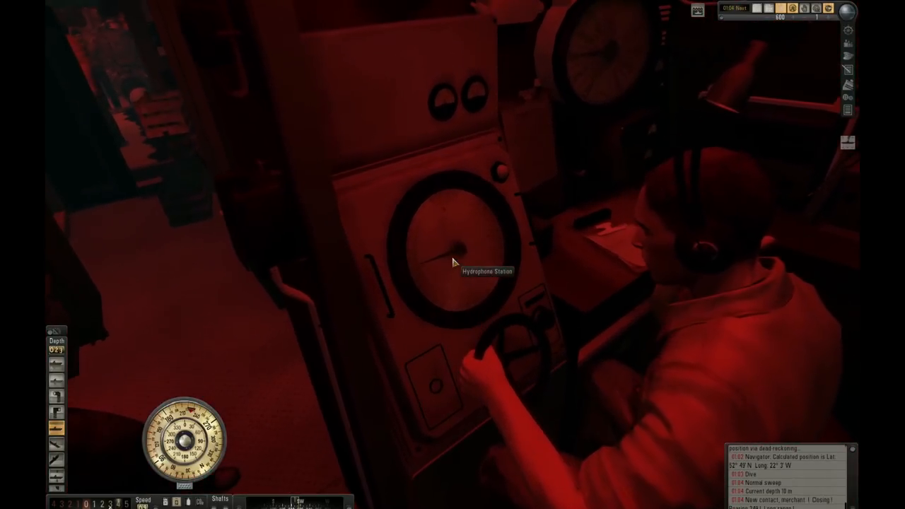
- Listen on the hydrophone for the convoy until a new sound contact is logged
left_click(456, 262)
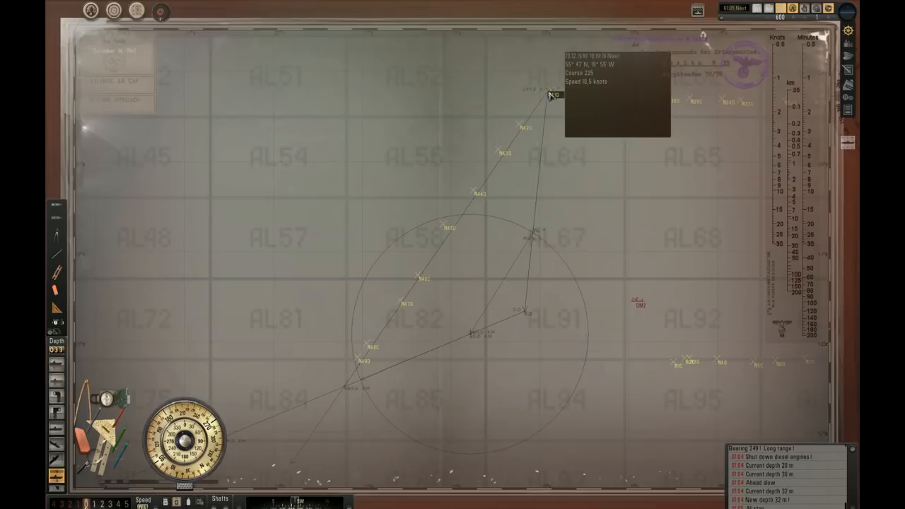
mouse_move(526, 315)
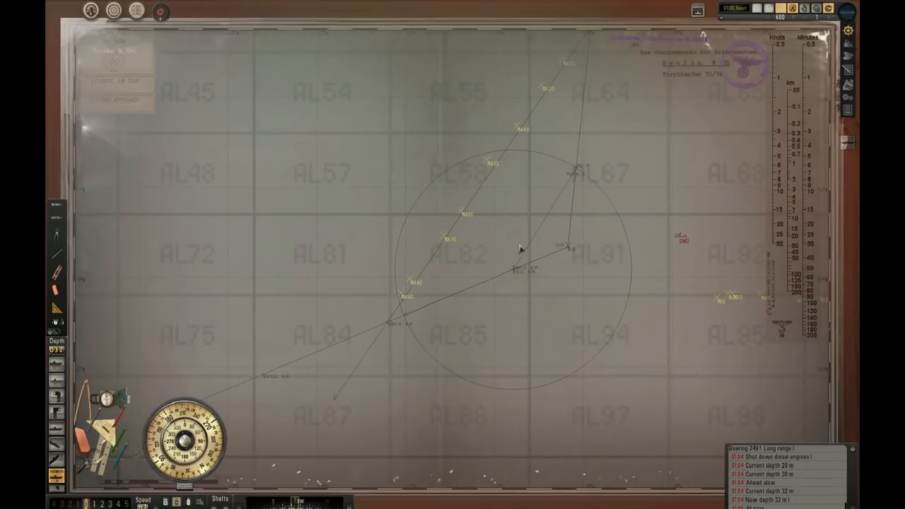
mouse_move(444, 365)
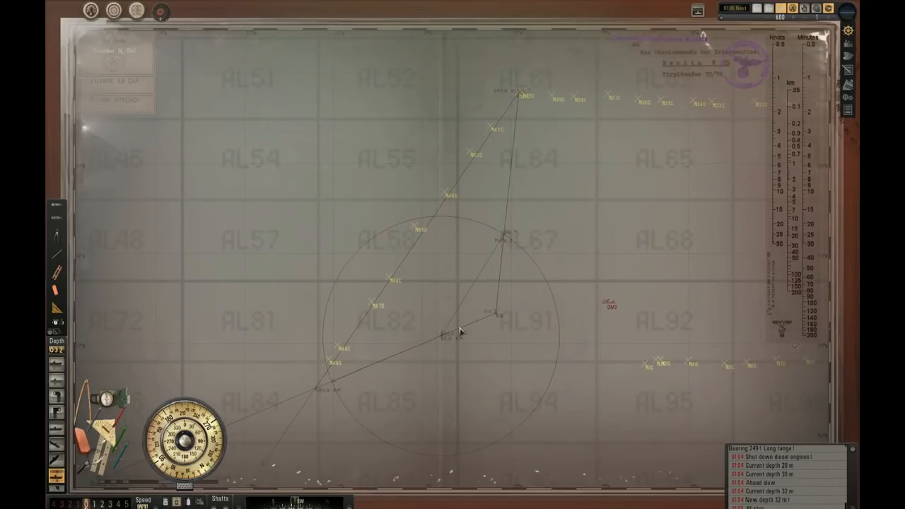
mouse_move(472, 275)
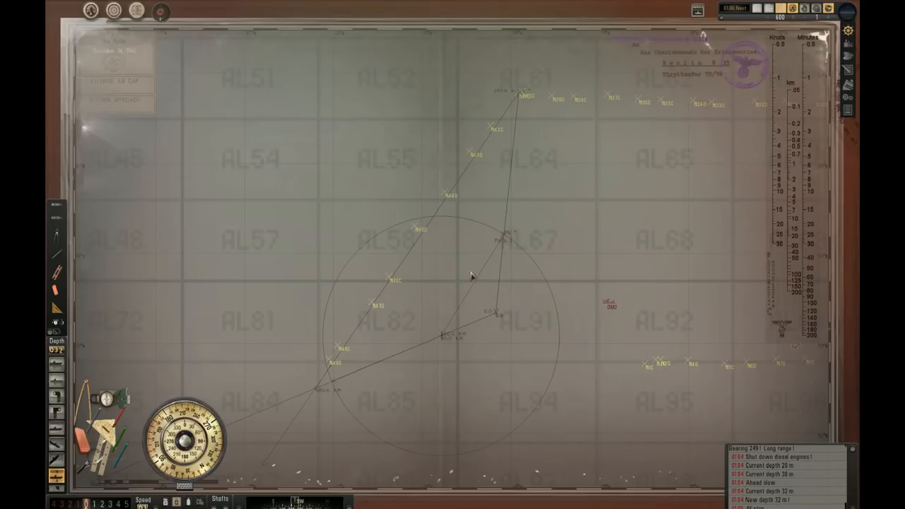
mouse_move(506, 239)
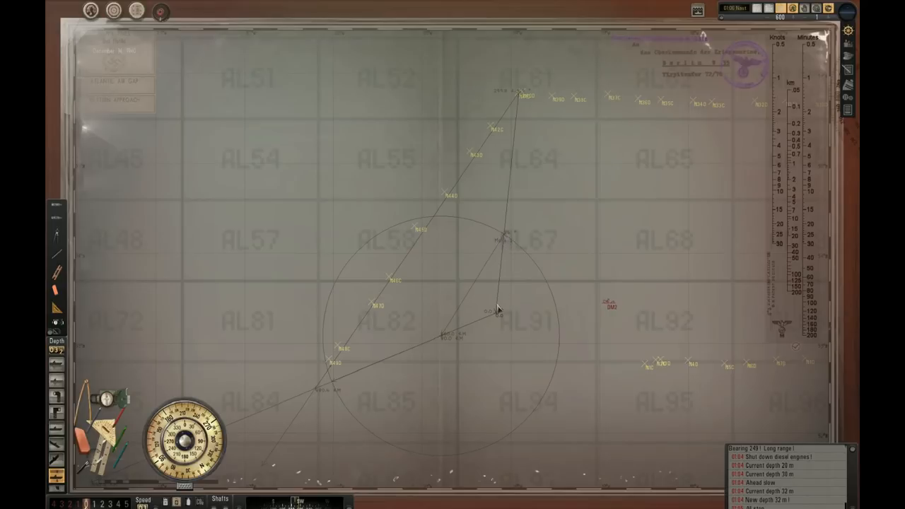
mouse_move(512, 243)
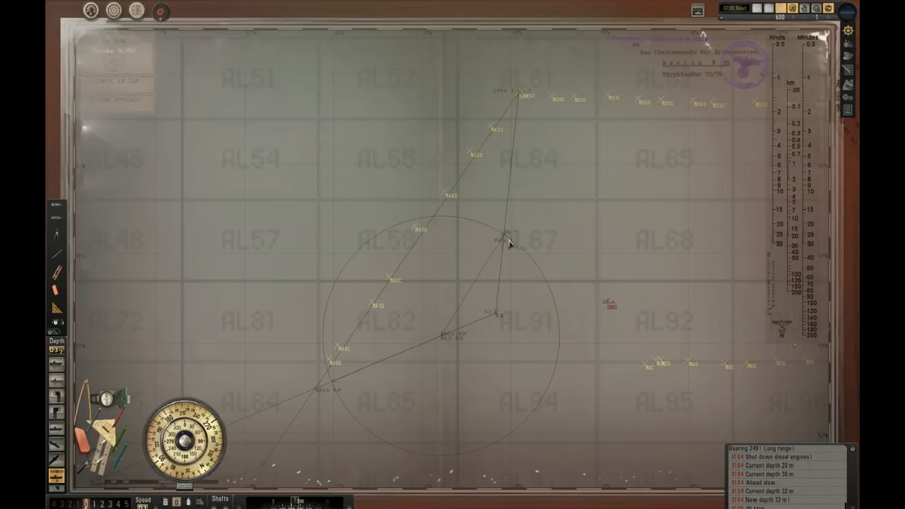